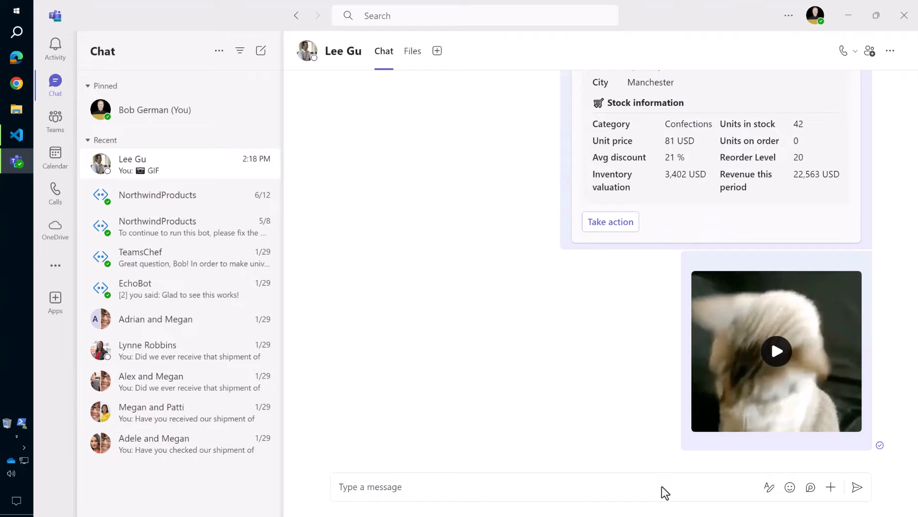
Share the Sir Rodney's Marmalade card from the Northwind Inventory extension, searching 'sir'
{"action": "left_click", "coordinate": [831, 487]}
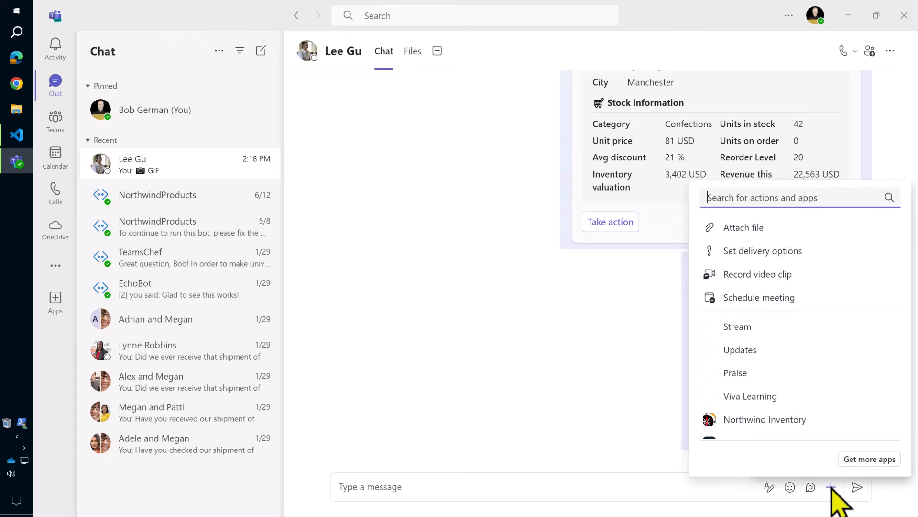
{"action": "left_click", "coordinate": [764, 420]}
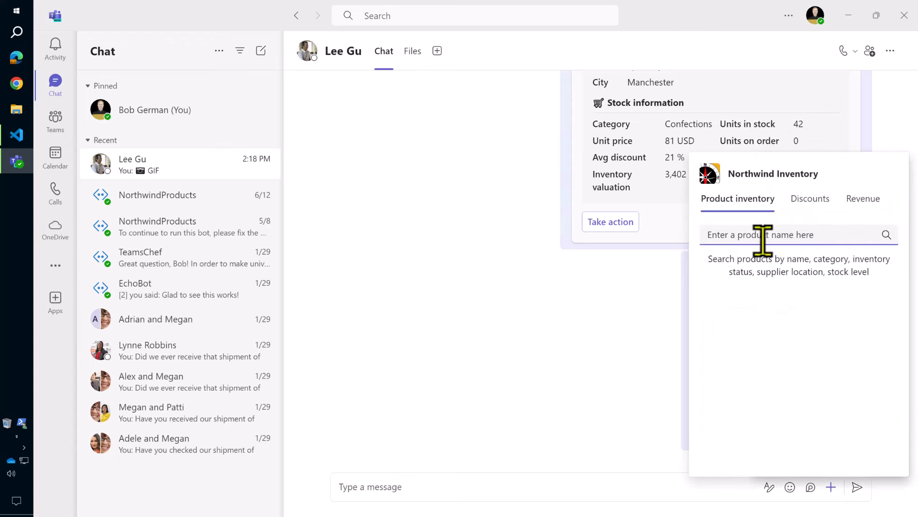
{"action": "type", "text": "sir"}
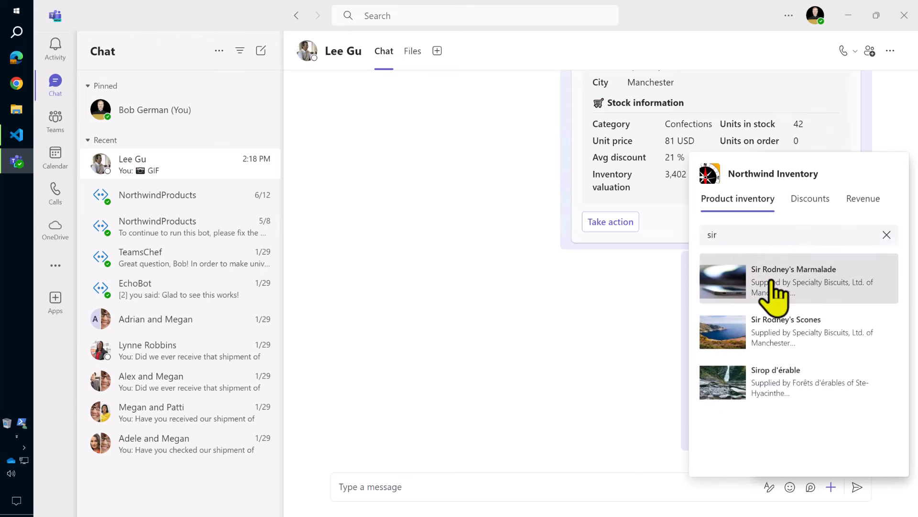
{"action": "left_click", "coordinate": [798, 278]}
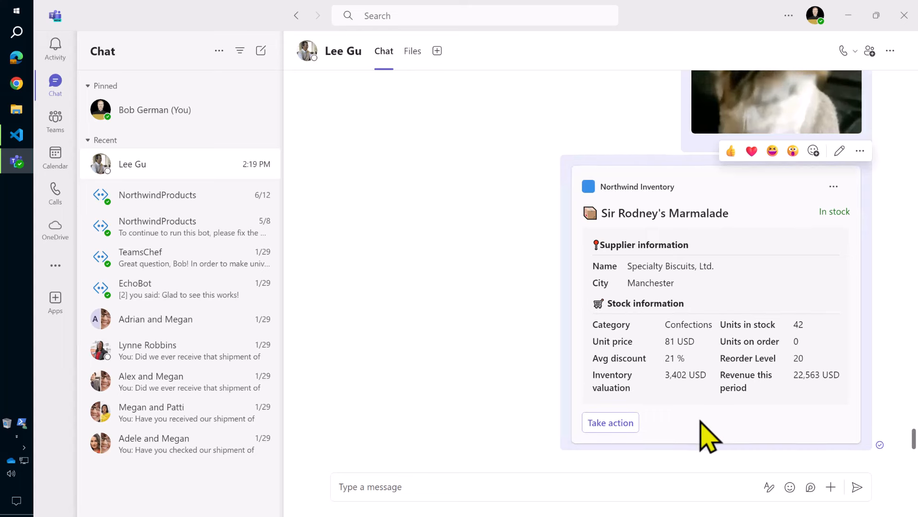
Use Take action on the card to place a restock order for 3 units
{"action": "left_click", "coordinate": [610, 422]}
{"action": "type", "text": "3"}
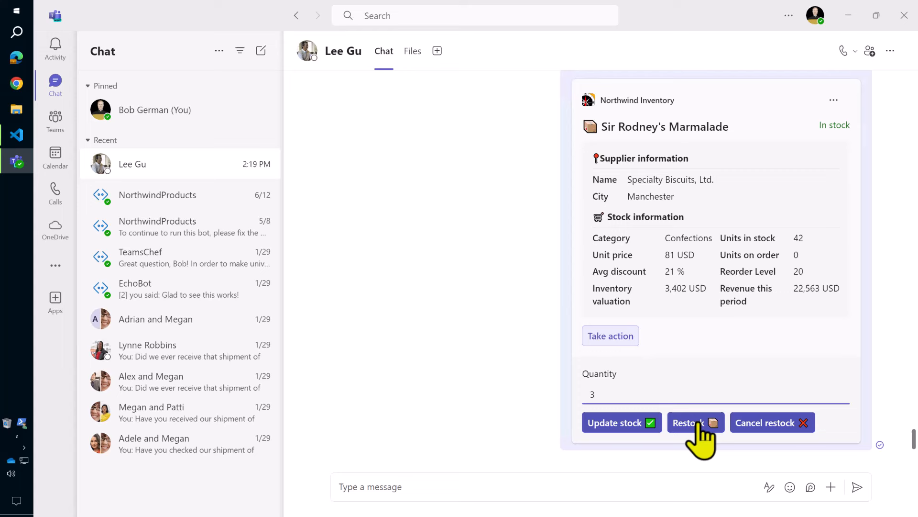
{"action": "left_click", "coordinate": [695, 423]}
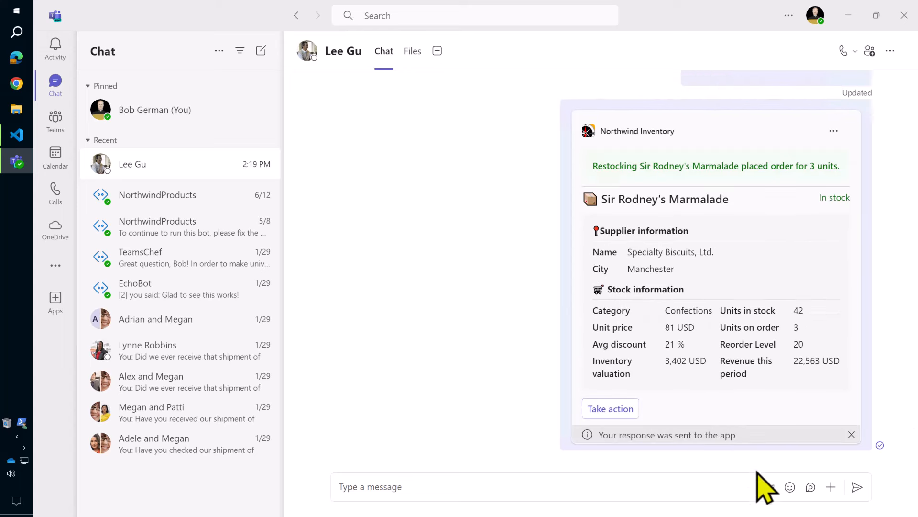
{"action": "mouse_move", "coordinate": [736, 487]}
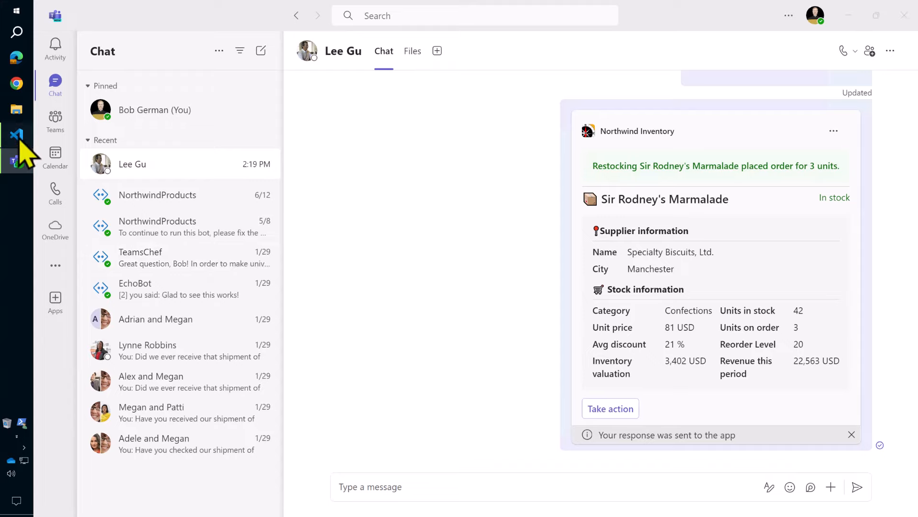
Review appPackage/manifest.json in VS Code down to its bots and composeExtensions sections
{"action": "left_click", "coordinate": [16, 135]}
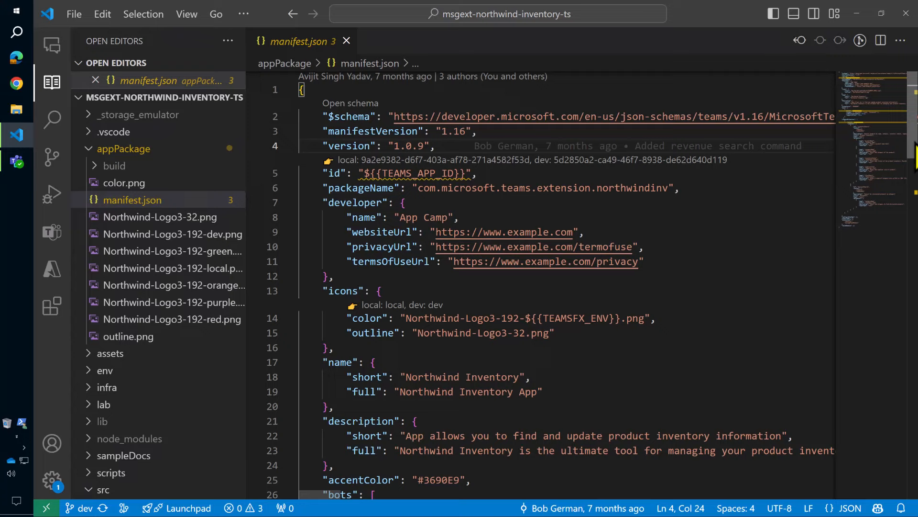
{"action": "scroll", "scroll_direction": "down", "scroll_amount": 3}
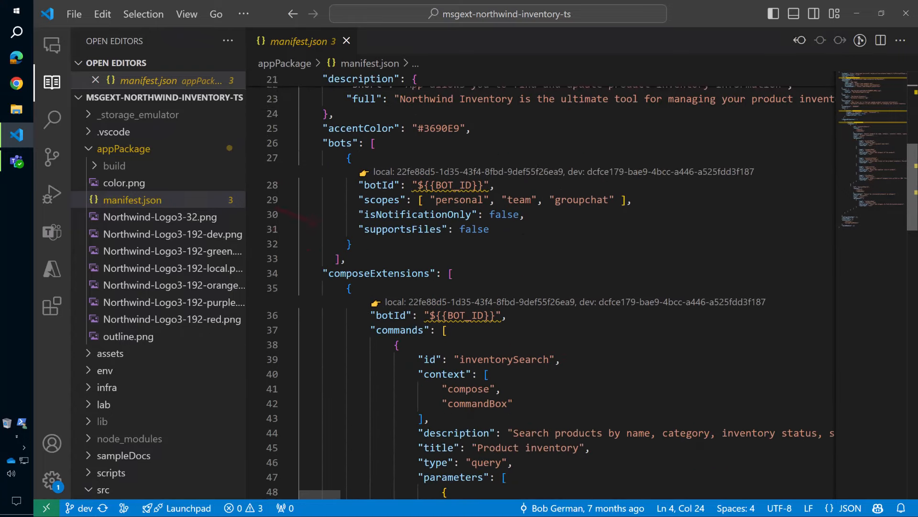
{"action": "scroll", "scroll_direction": "down", "scroll_amount": 3}
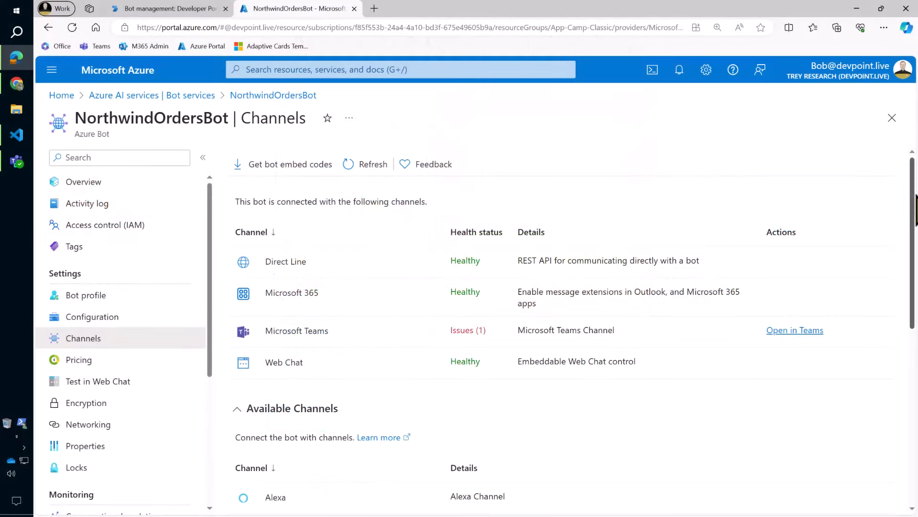
{"action": "mouse_move", "coordinate": [916, 238]}
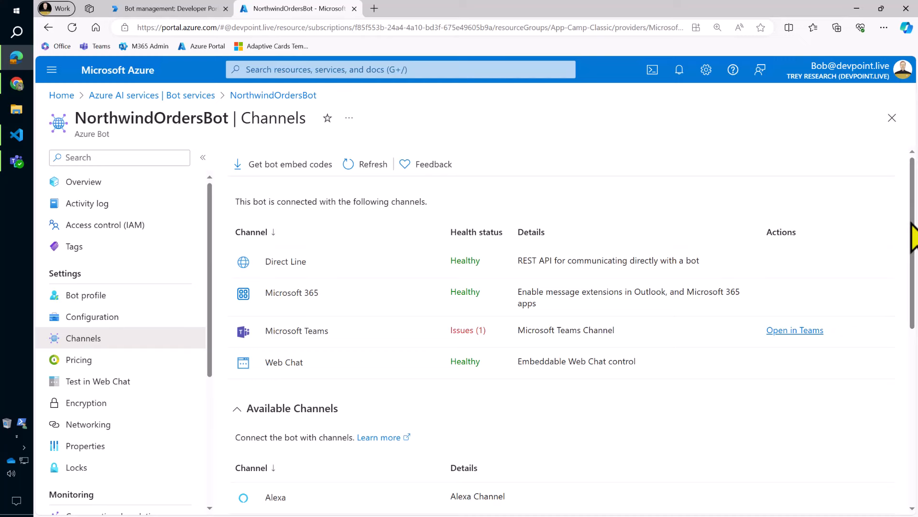
{"action": "scroll", "scroll_direction": "down", "scroll_amount": 3}
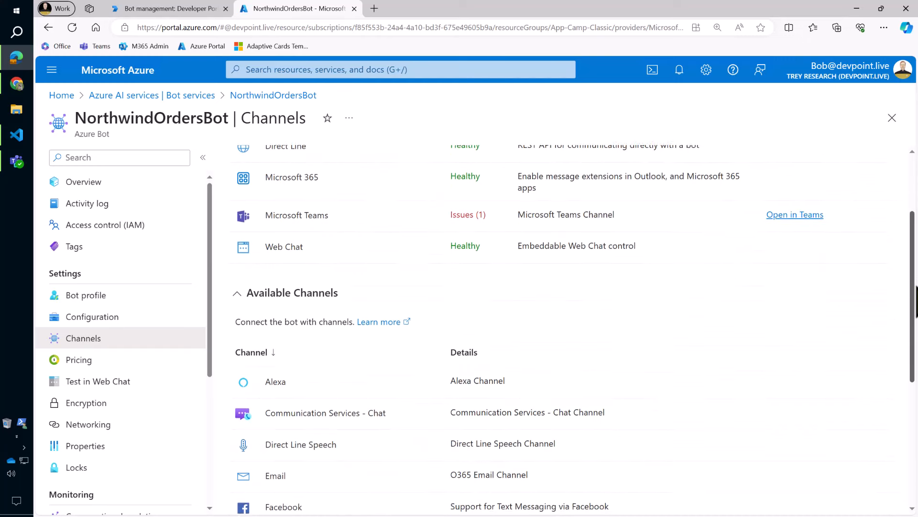
{"action": "scroll", "scroll_direction": "down", "scroll_amount": 3}
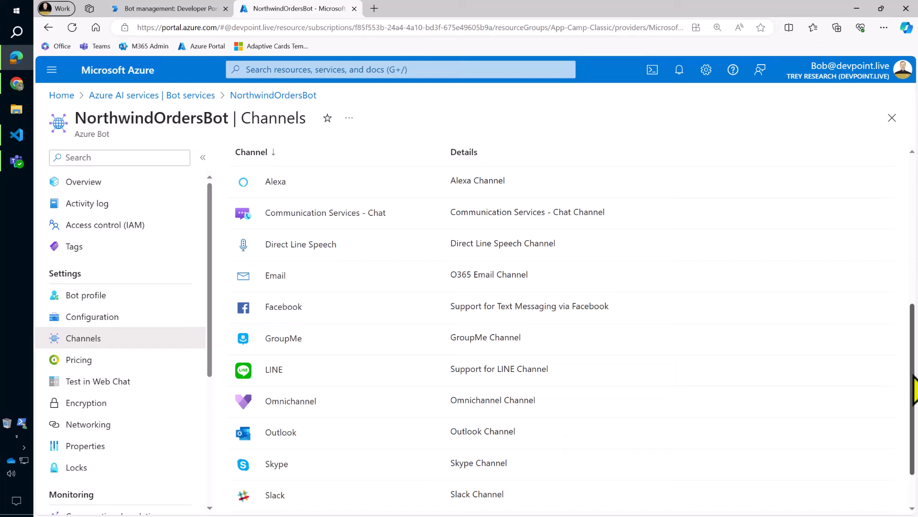
{"action": "scroll", "scroll_direction": "down", "scroll_amount": 3}
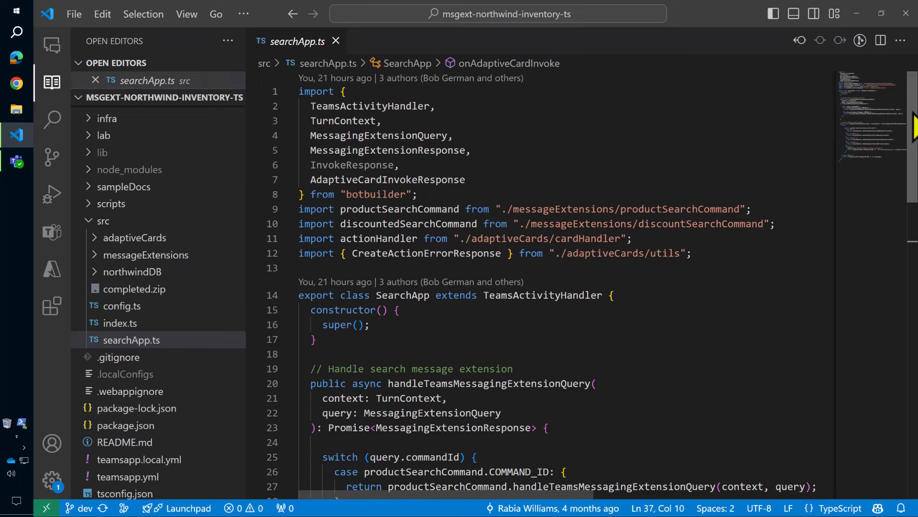
{"action": "scroll", "scroll_direction": "down", "scroll_amount": 3}
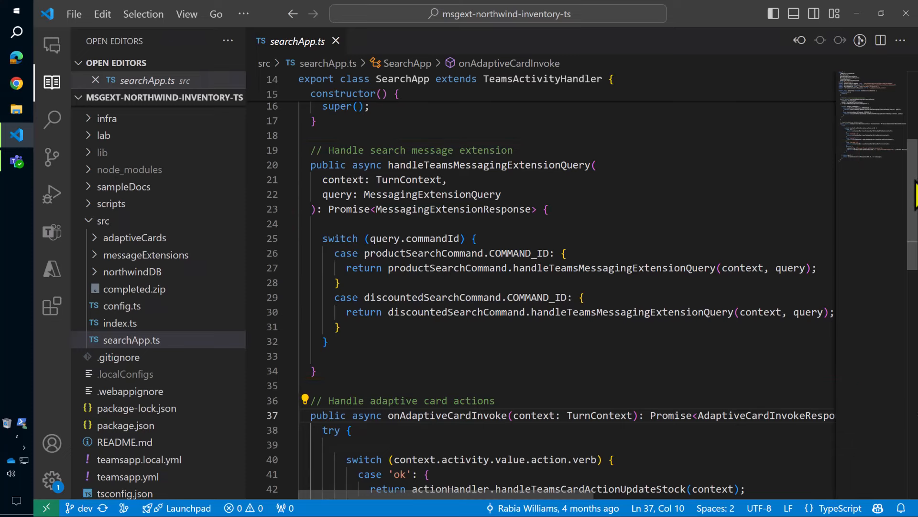
{"action": "scroll", "scroll_direction": "down", "scroll_amount": 3}
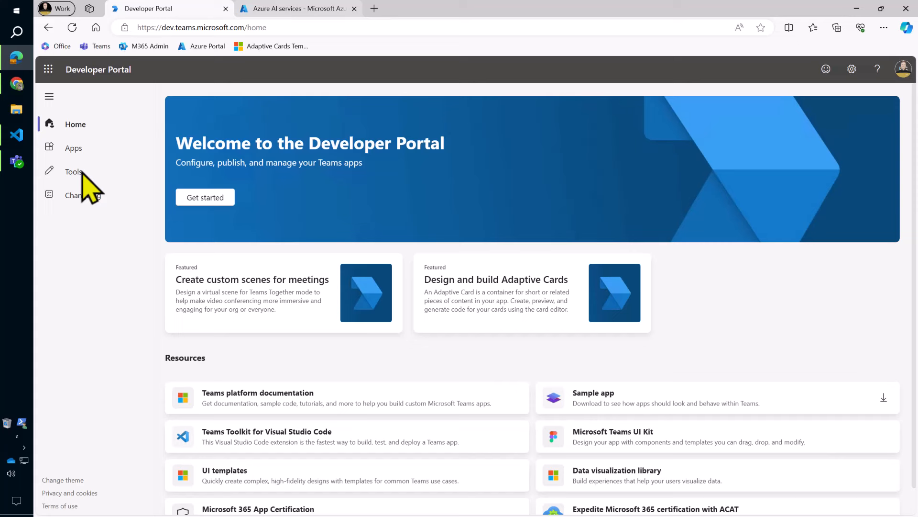
View the registered bots under Tools > Bot management, then switch to Azure's Bot services list
{"action": "left_click", "coordinate": [74, 171]}
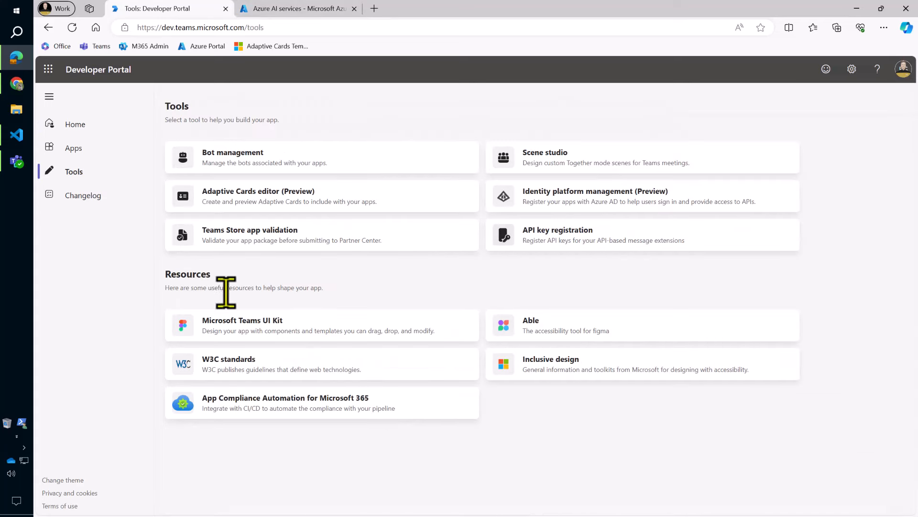
{"action": "left_click", "coordinate": [242, 158]}
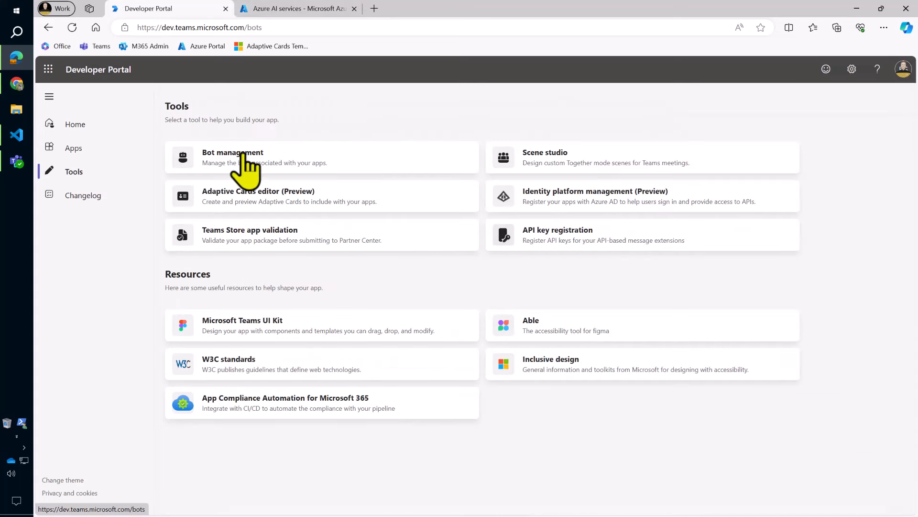
{"action": "left_click", "coordinate": [232, 157]}
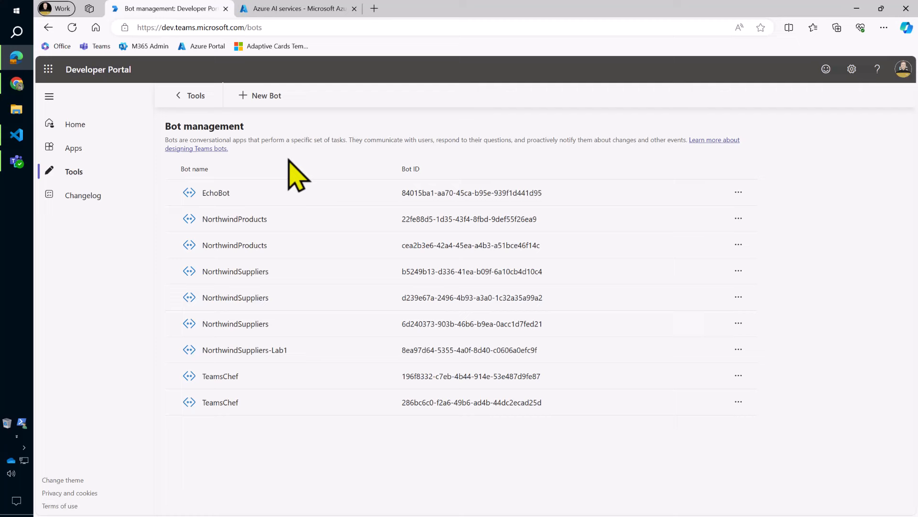
{"action": "mouse_move", "coordinate": [310, 169]}
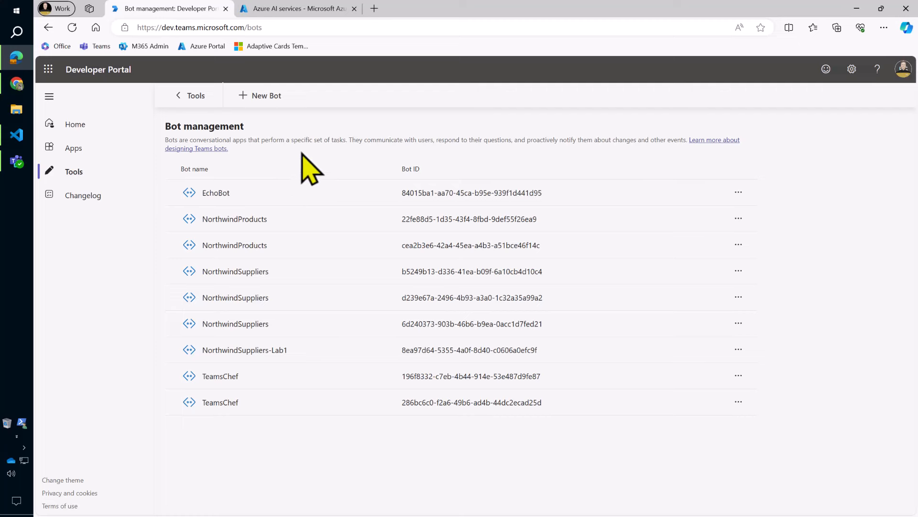
{"action": "left_click", "coordinate": [298, 9]}
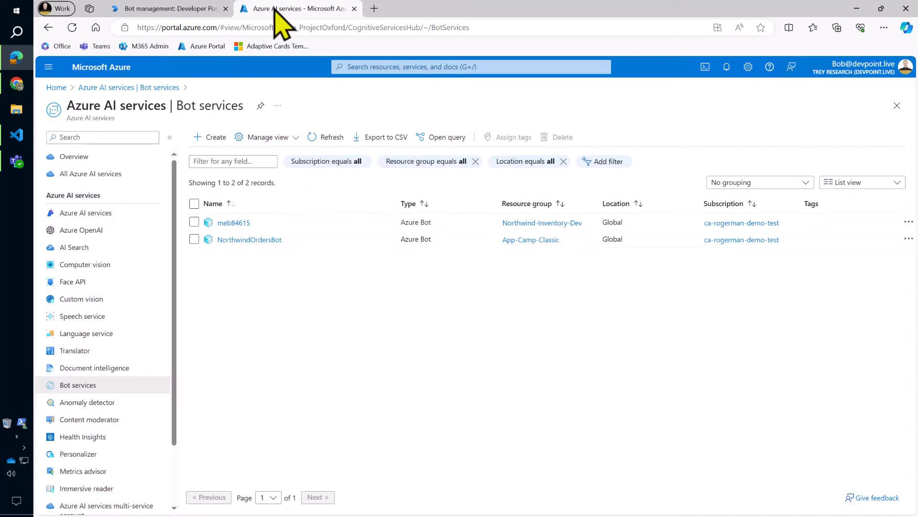